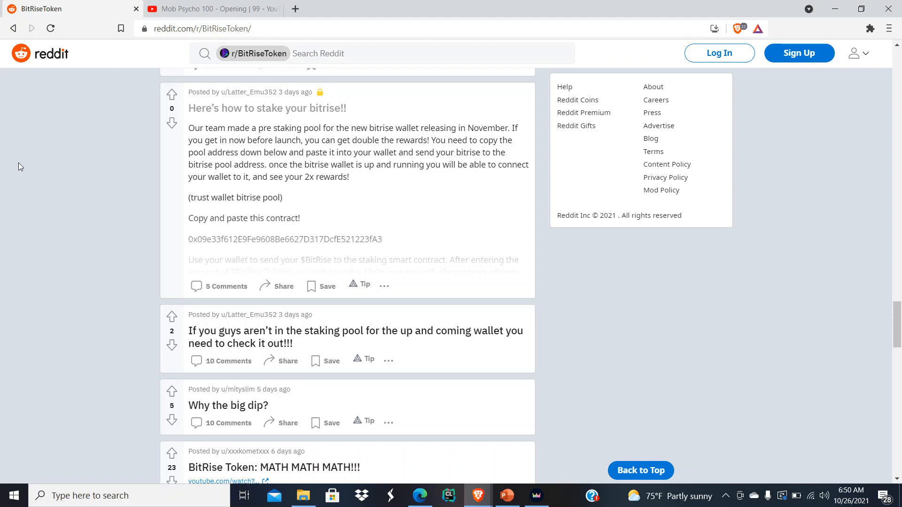
pyautogui.moveTo(279, 230)
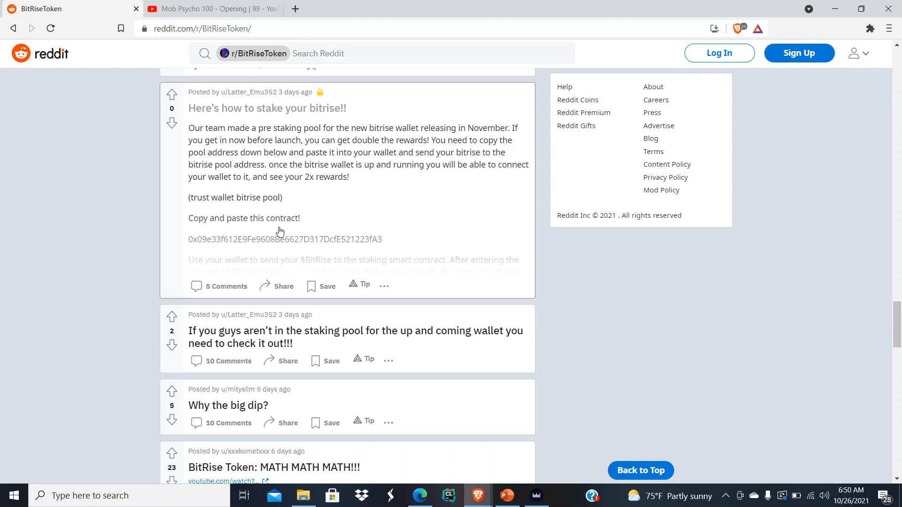
# Open the 'Here's how to stake your bitrise!!' post from the feed.
pyautogui.click(267, 108)
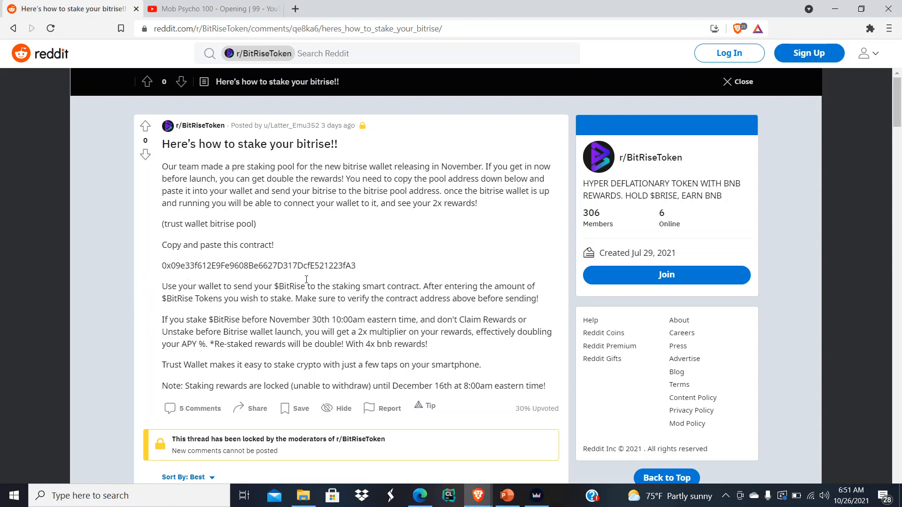
pyautogui.moveTo(152, 265)
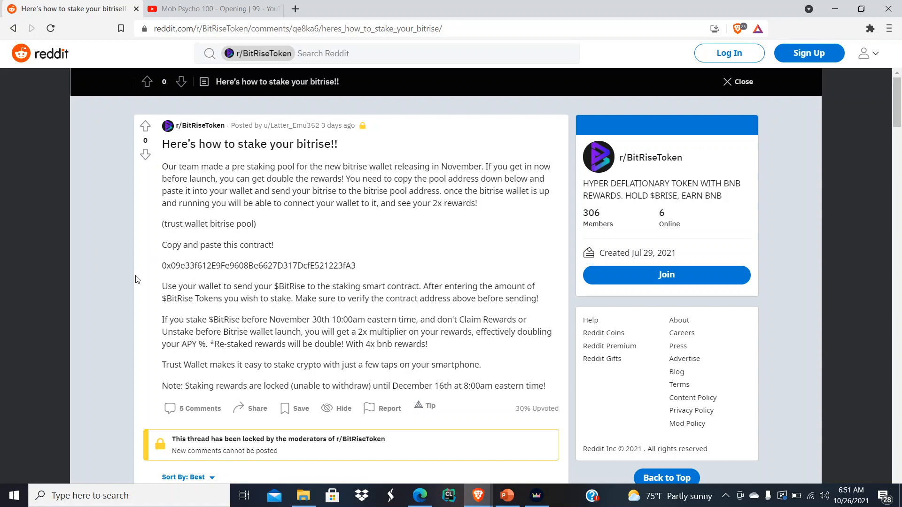
pyautogui.moveTo(285, 278)
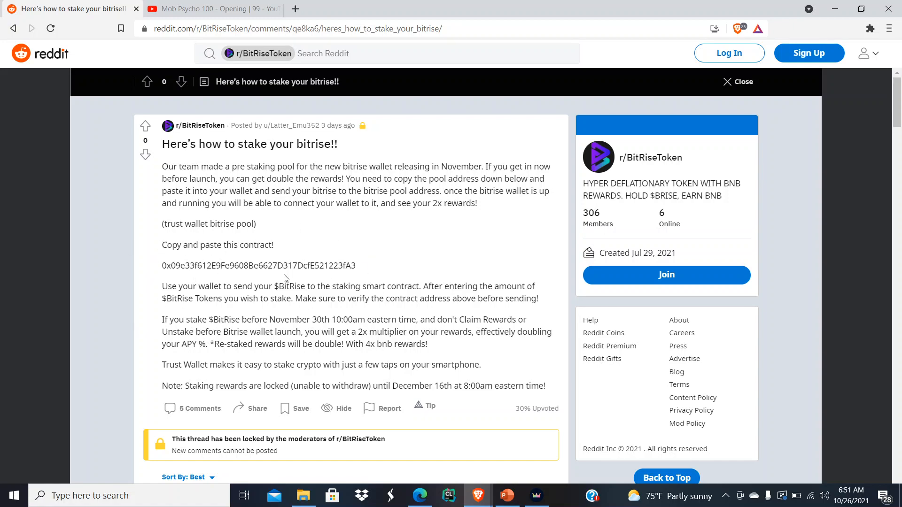
pyautogui.moveTo(292, 223)
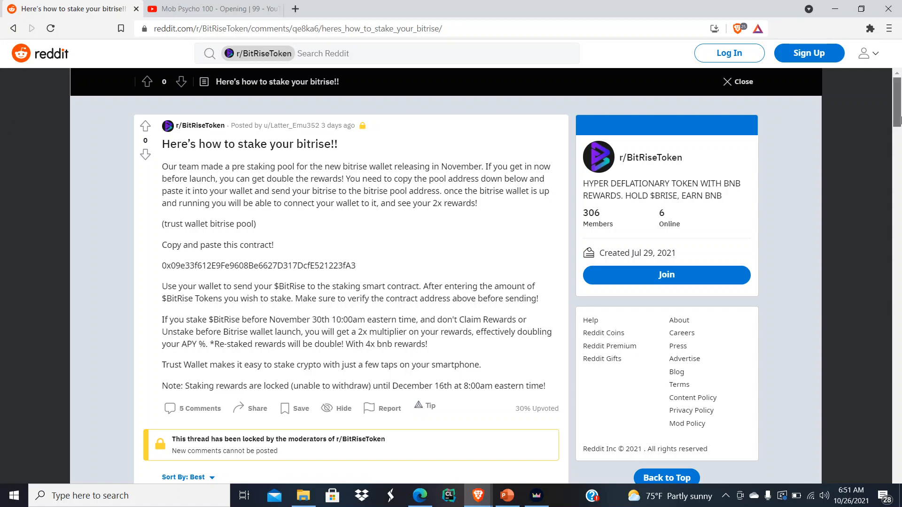
pyautogui.scroll(-3)
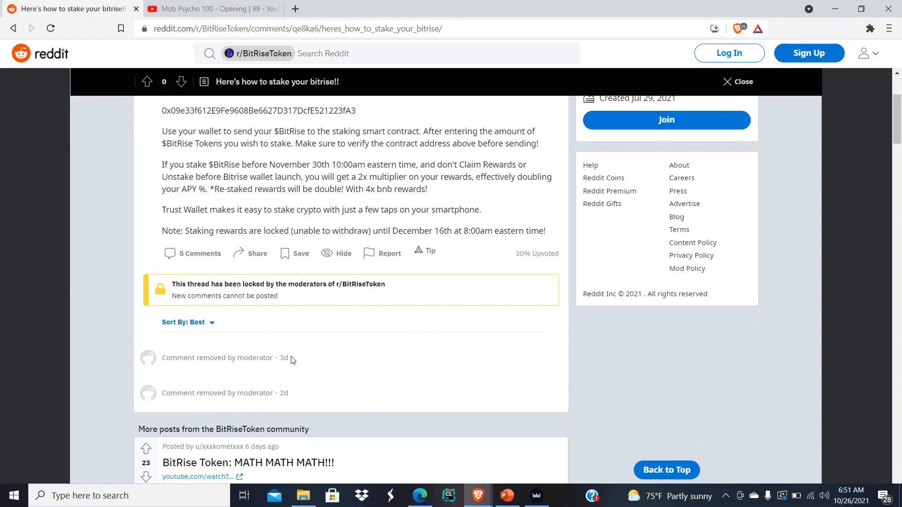
pyautogui.moveTo(161, 385)
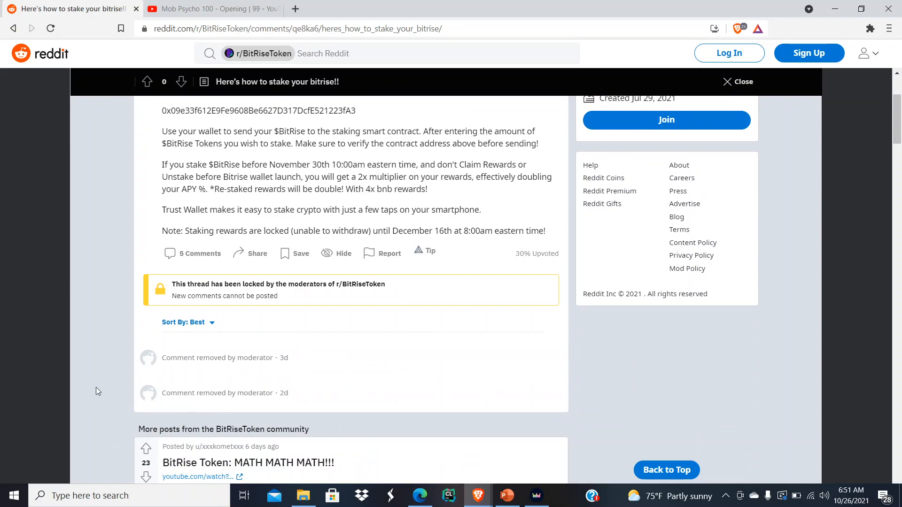
pyautogui.moveTo(157, 327)
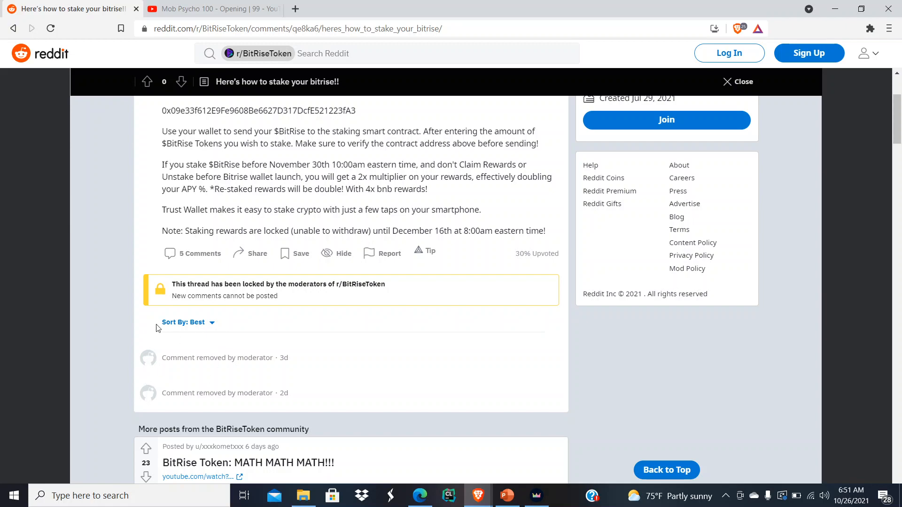
pyautogui.moveTo(246, 346)
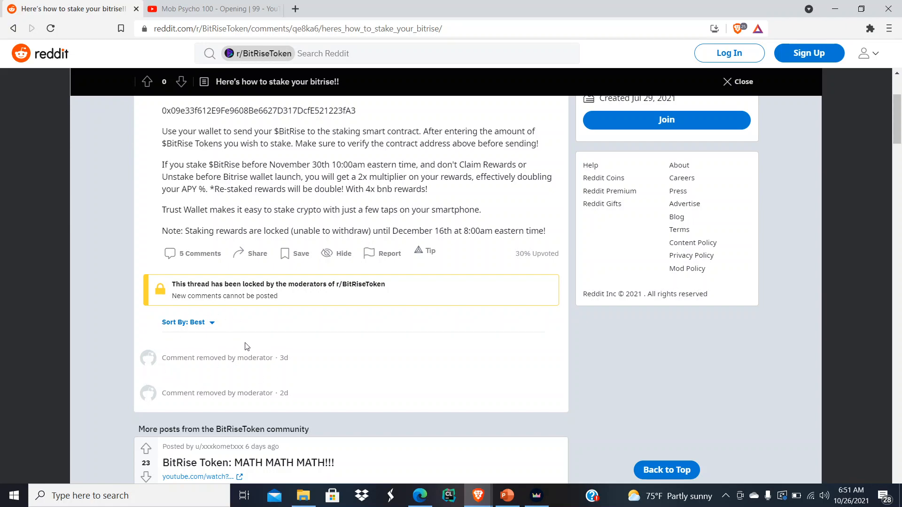
pyautogui.moveTo(229, 323)
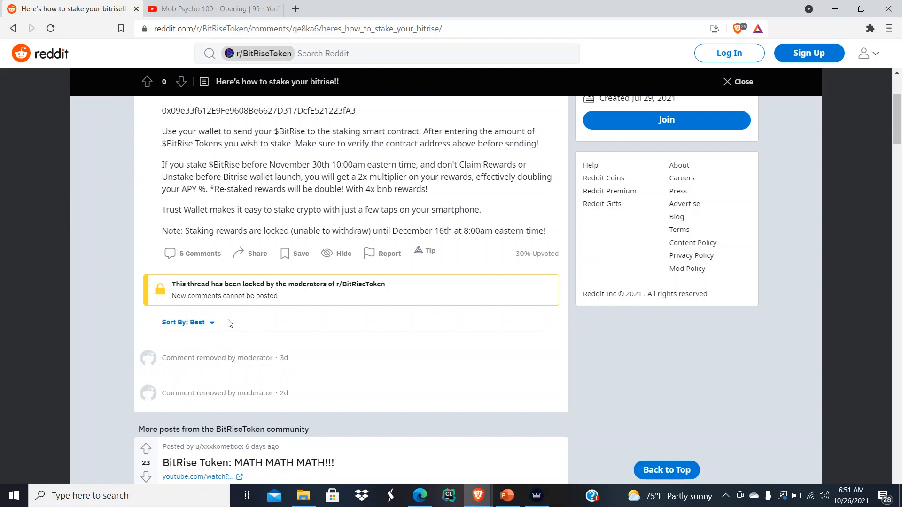
pyautogui.moveTo(144, 372)
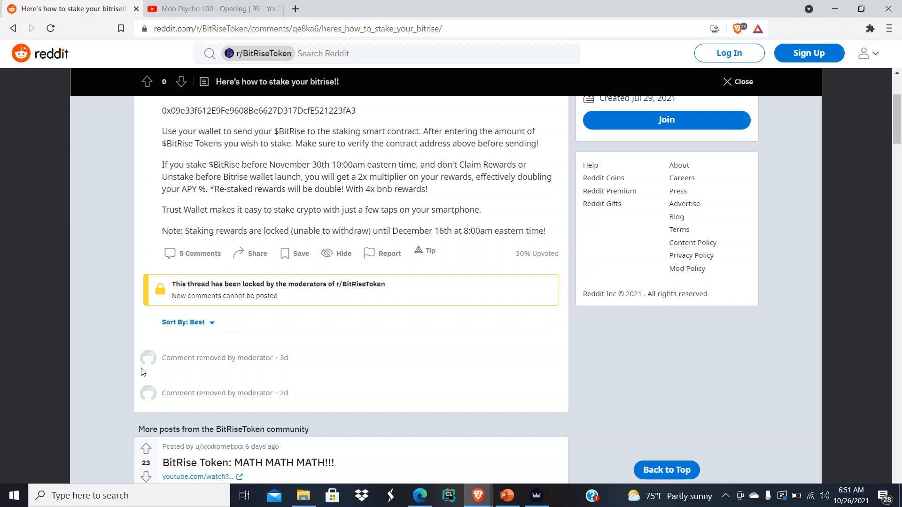
pyautogui.moveTo(230, 380)
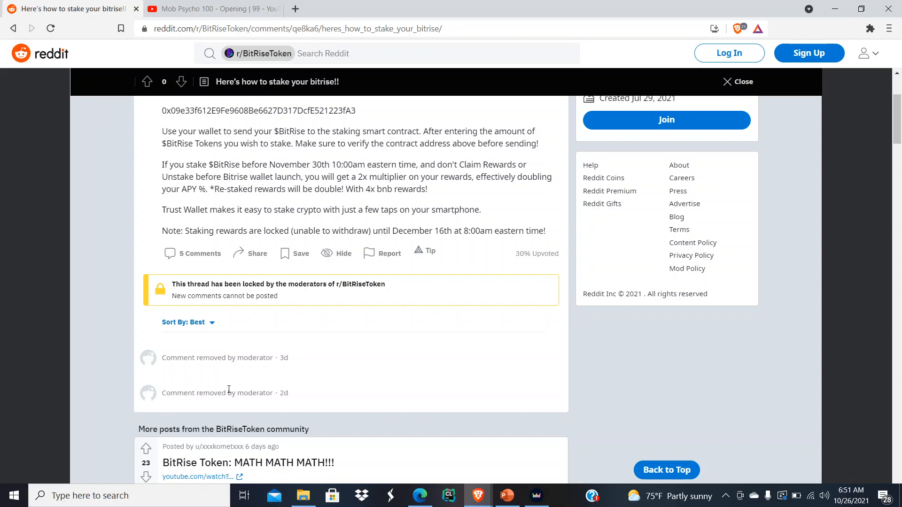
pyautogui.moveTo(23, 31)
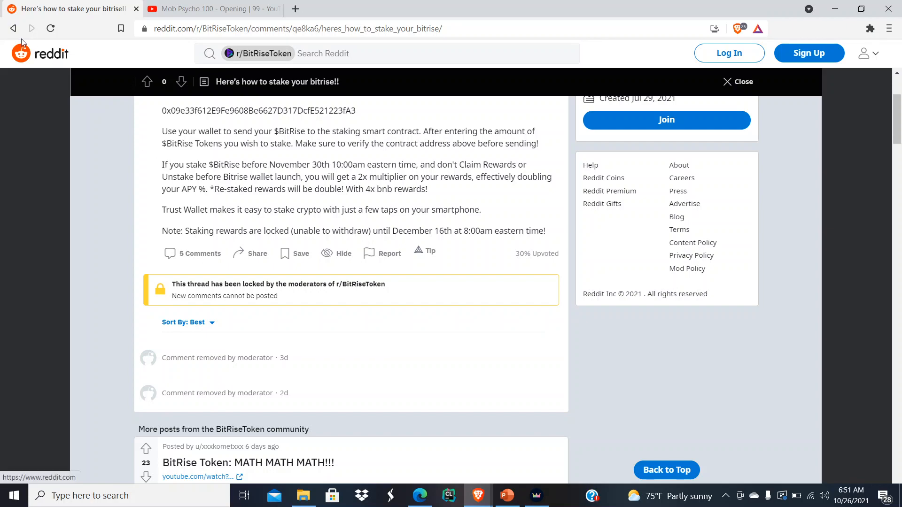
# Return to the r/BitRiseToken feed and scroll down to the BitRise reflection sheet image.
pyautogui.click(12, 28)
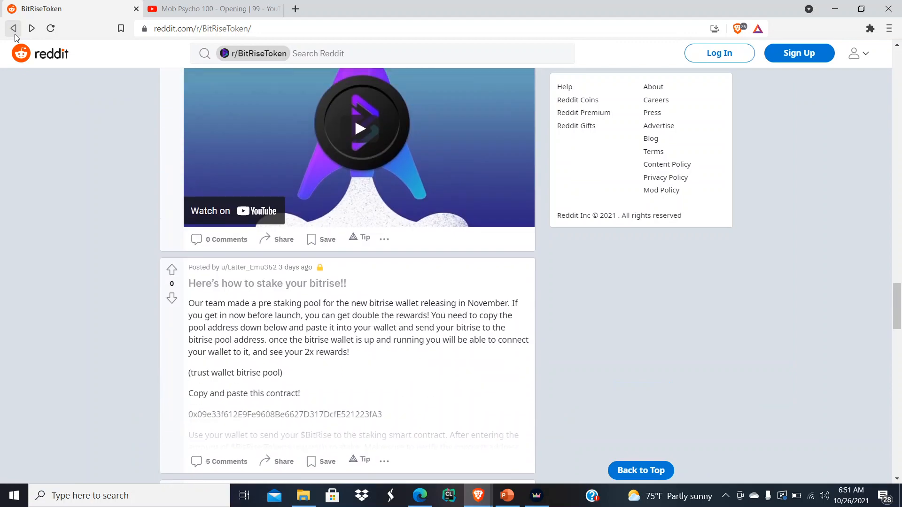
pyautogui.scroll(-3)
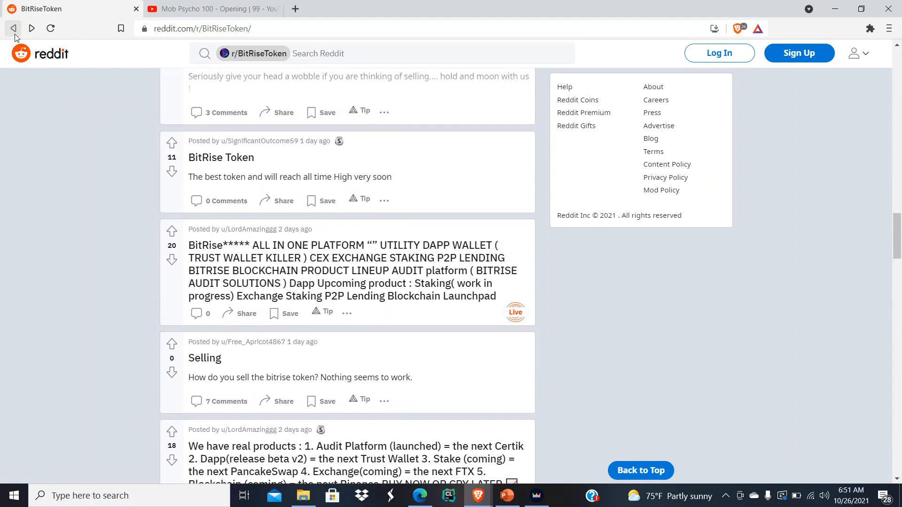
pyautogui.scroll(-3)
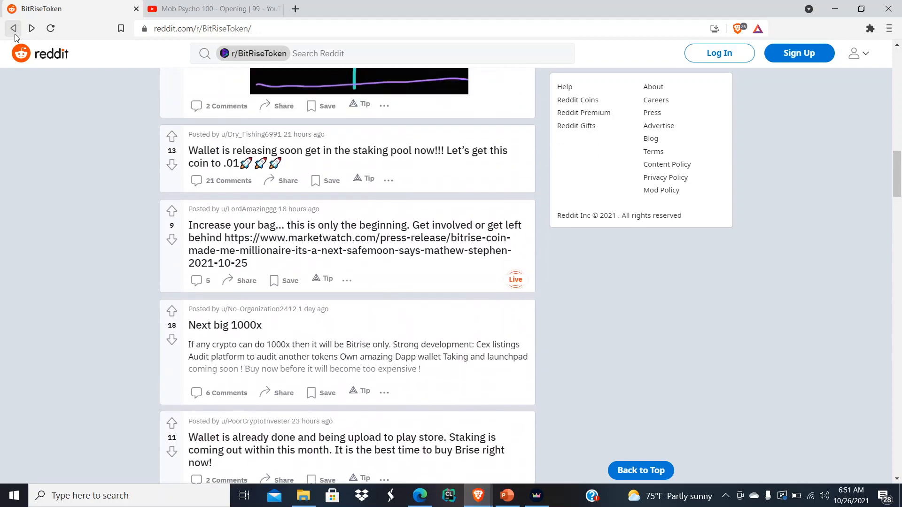
pyautogui.scroll(-3)
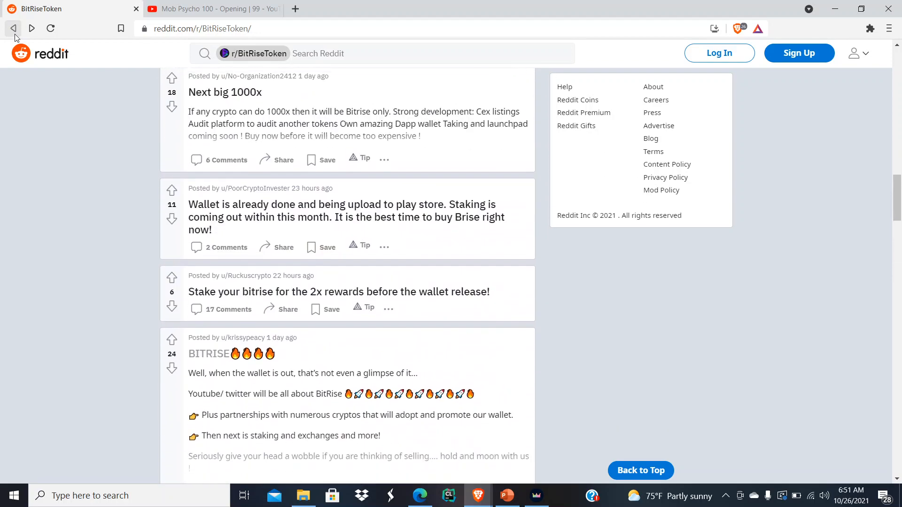
pyautogui.scroll(-3)
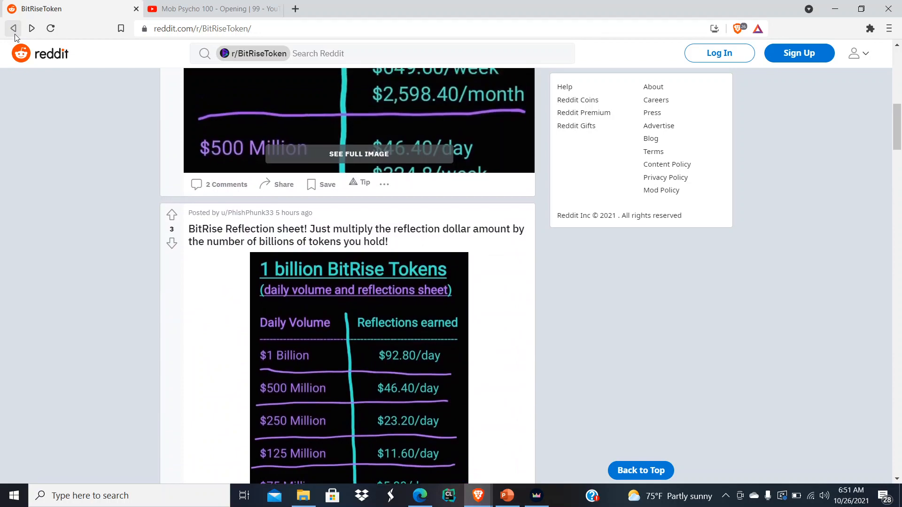
# Return to the top of the feed and scroll to the 'The staking address is fake' post.
pyautogui.click(14, 28)
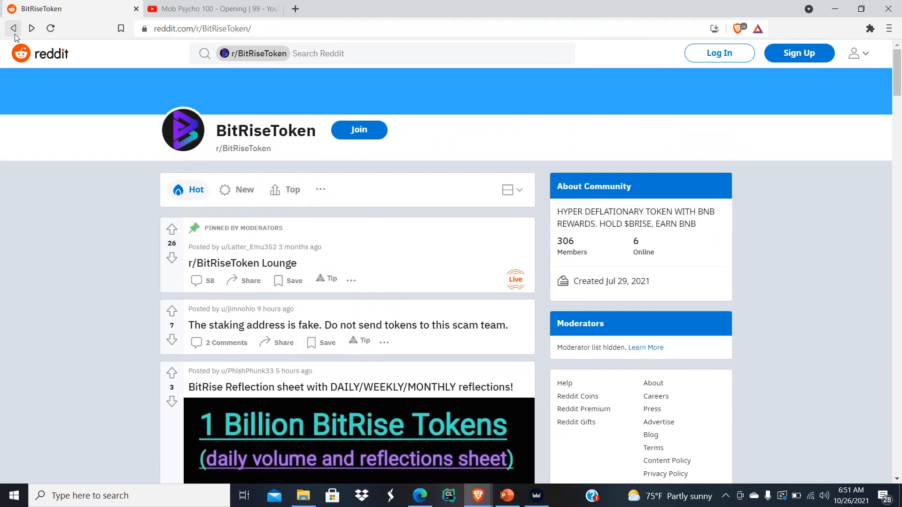
pyautogui.scroll(-3)
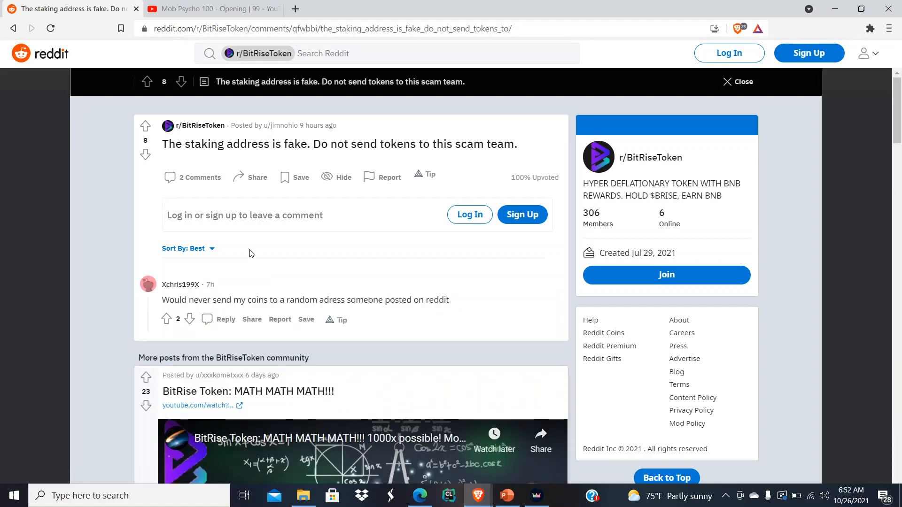
pyautogui.scroll(-3)
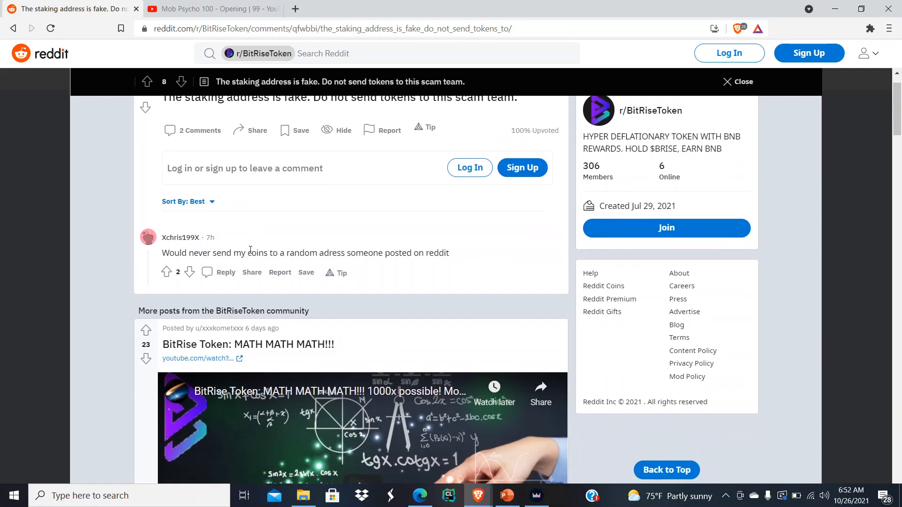